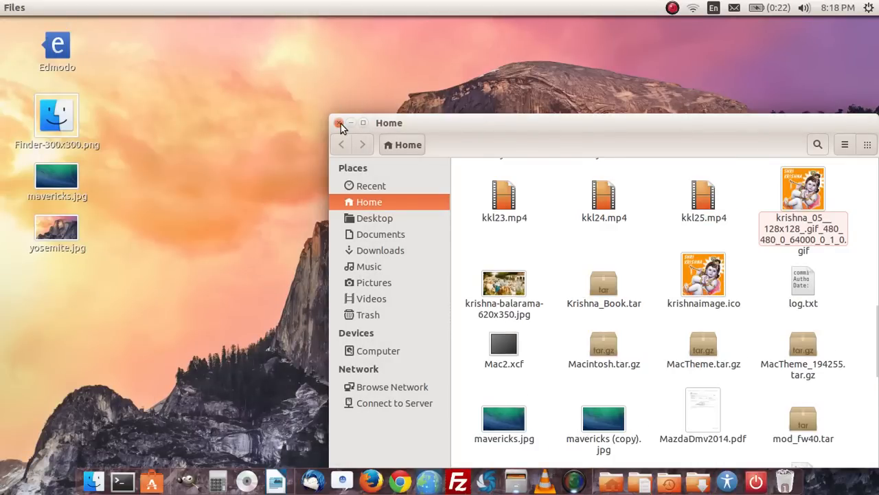
- Close the Nautilus Home folder window to reveal the terminal
left_click(341, 122)
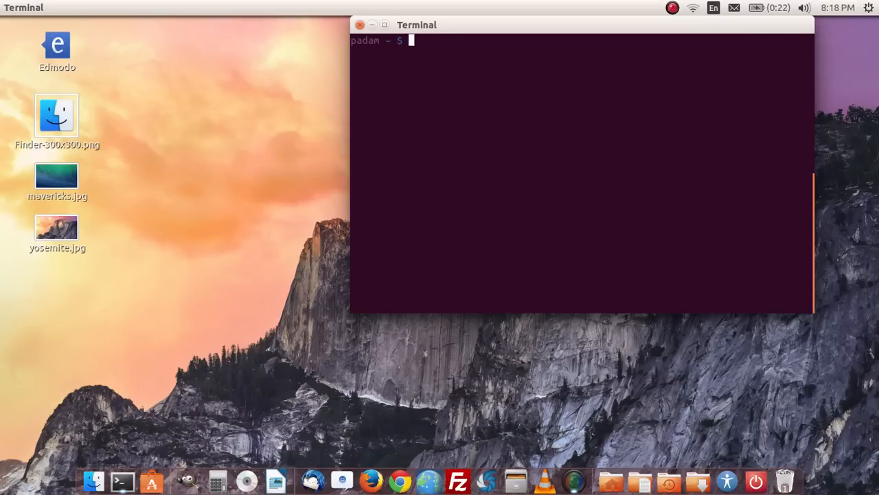
- Change into the Desktop directory with cd Desktop and clear the screen
type("cd")
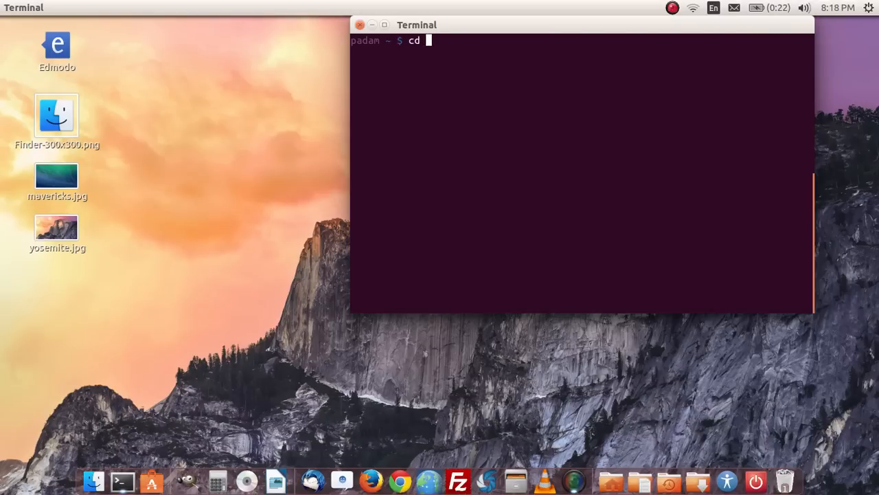
type("Desktop")
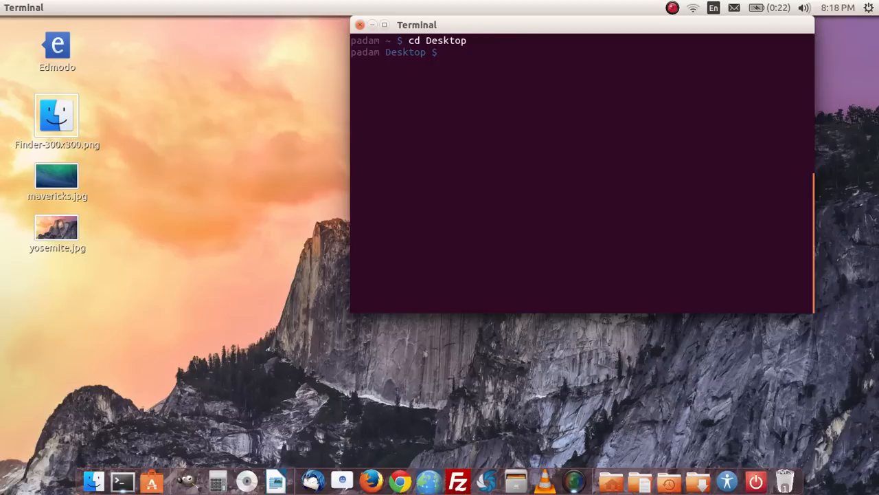
type("ls\\")
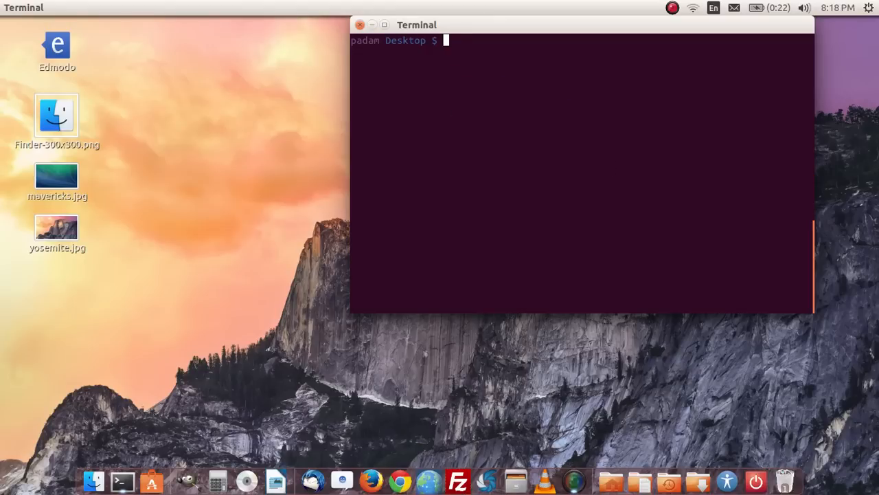
- Make a 'test' folder on the Desktop with mkdir, then remove it with rmdir
type("mkdir")
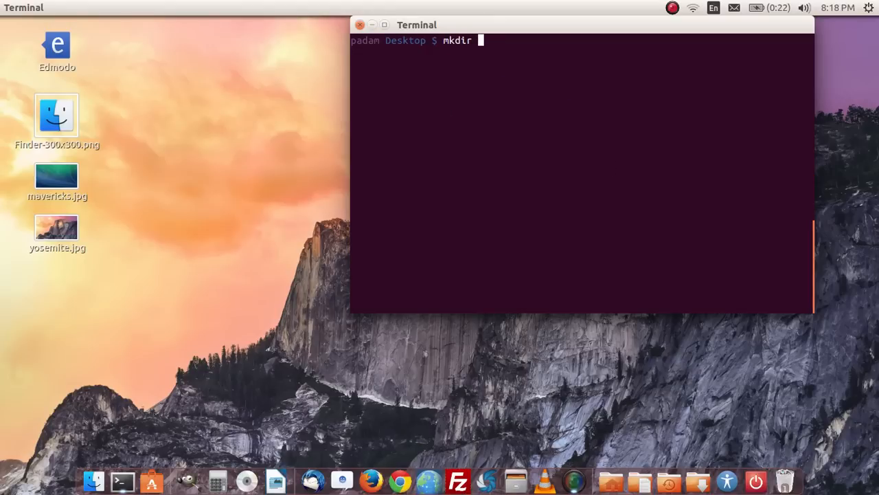
type("test")
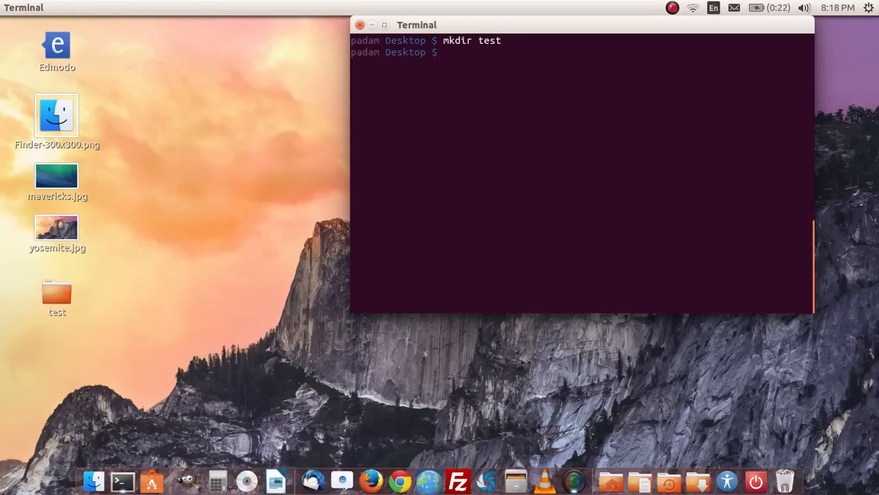
type("rmdir test")
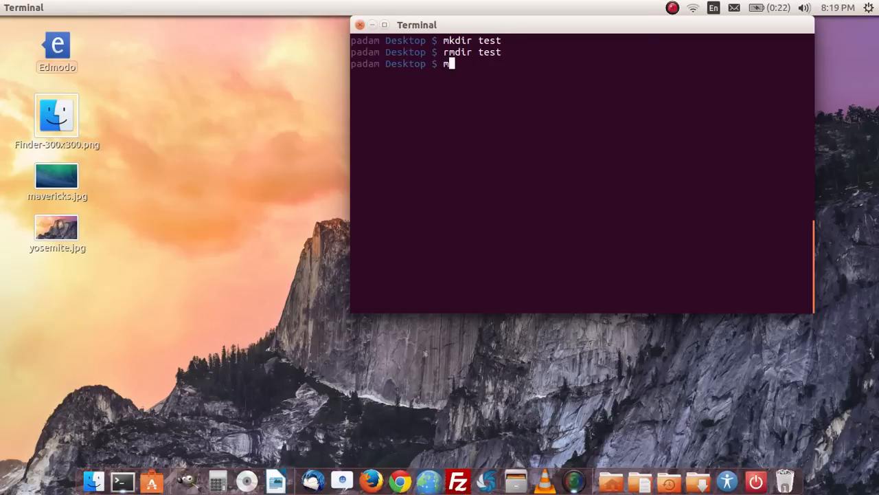
- Create and then remove a quoted "test 1" folder with mkdir and rmdir
type("kdir \"")
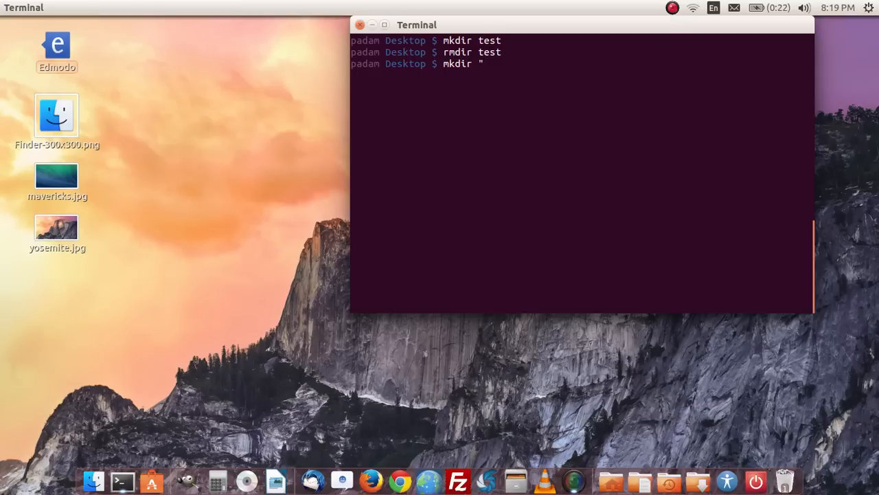
type("test 1")
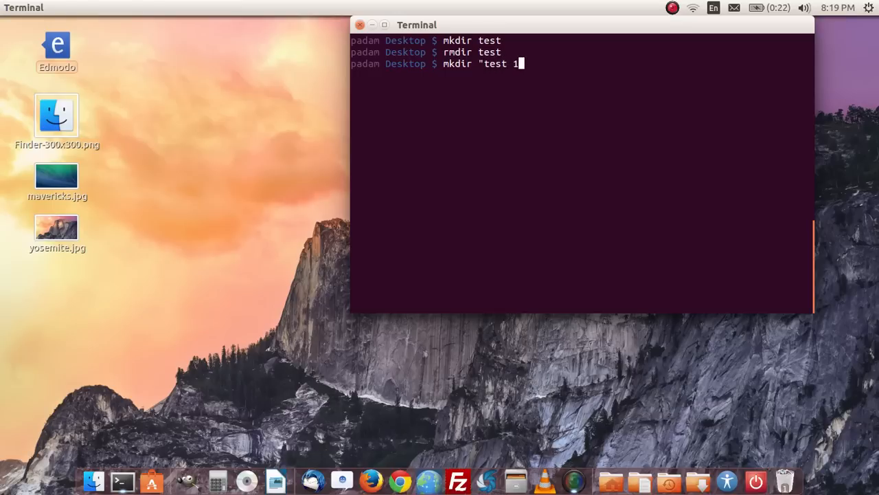
type("rmdi")
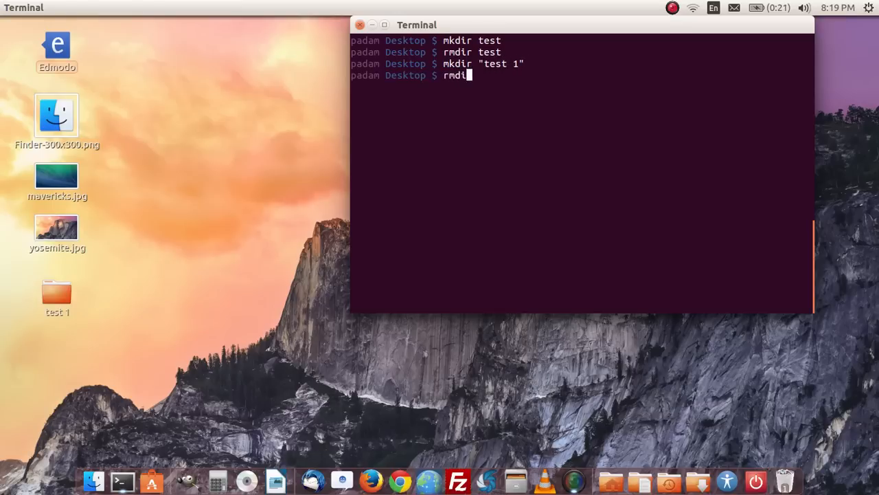
type("\"test 1\"")
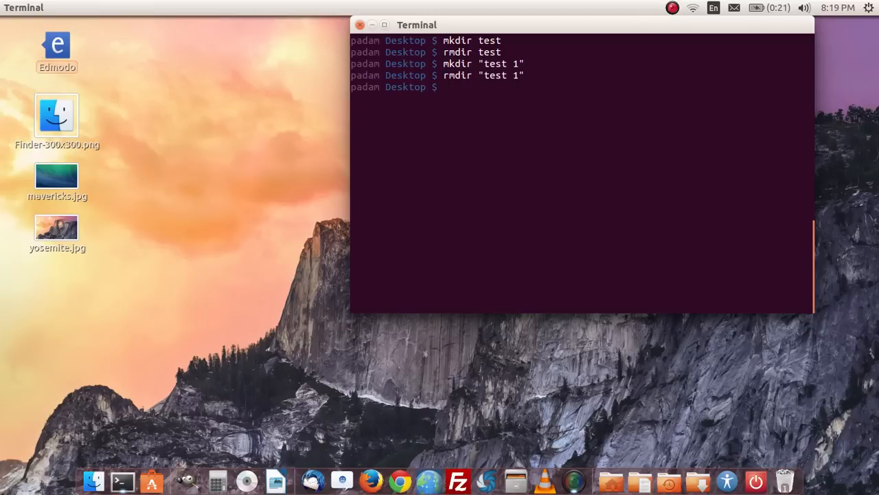
type("M")
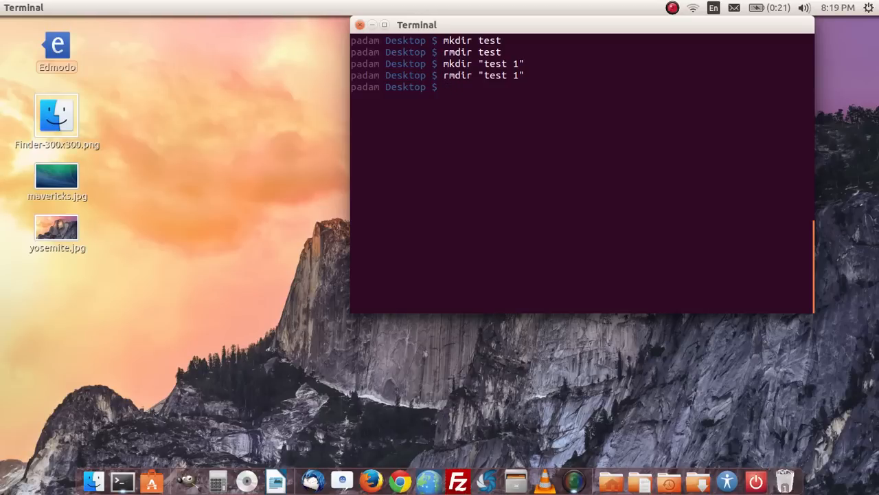
- Create a 'test' folder and move into Desktop/test
type("rmdir test")
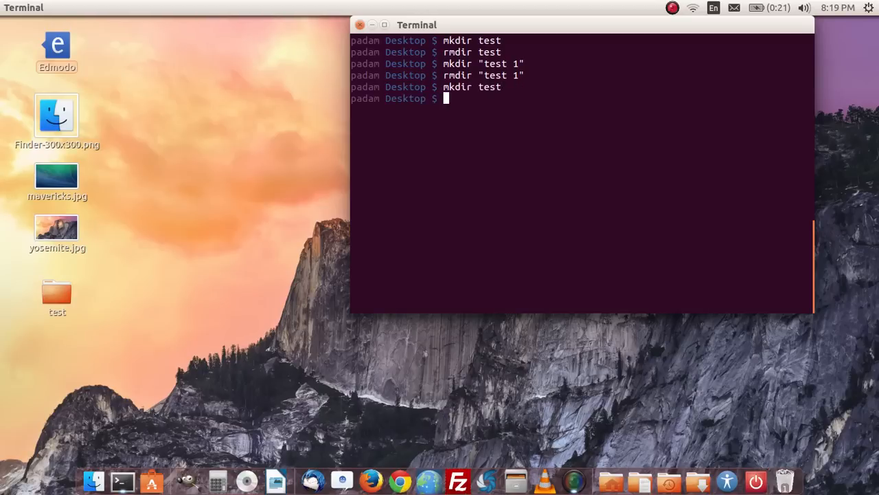
type("cd")
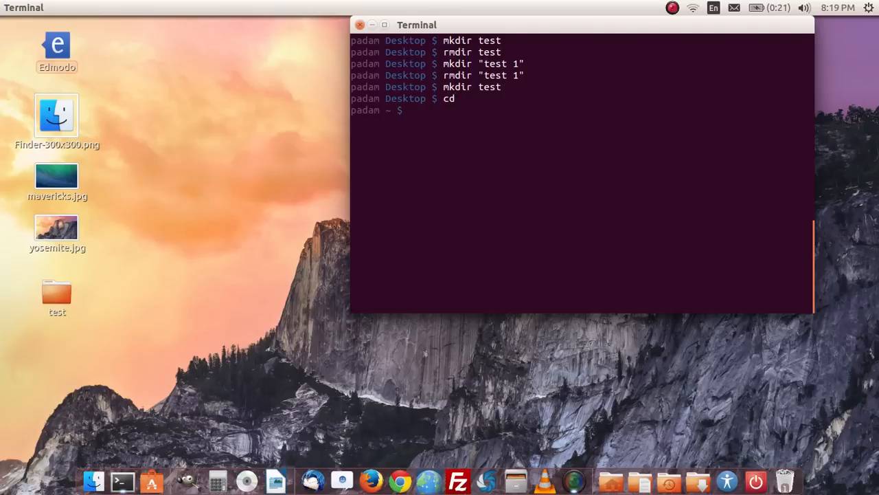
type("cd")
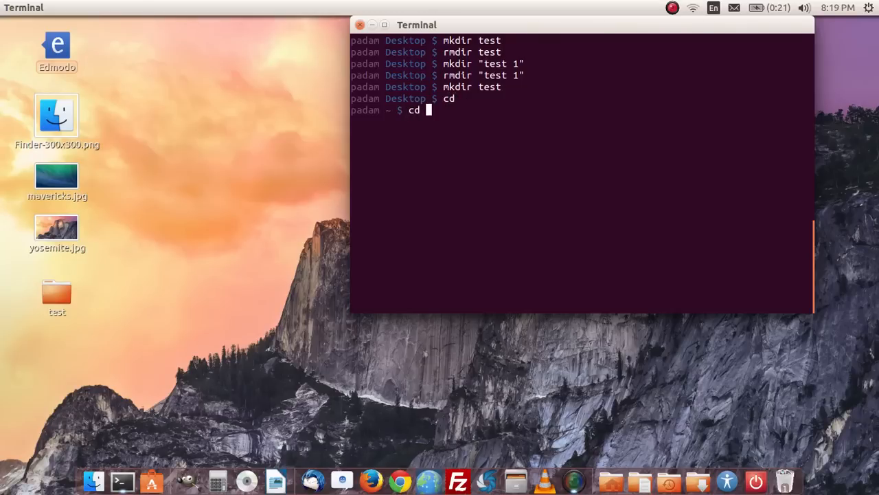
type("Desktop/tes")
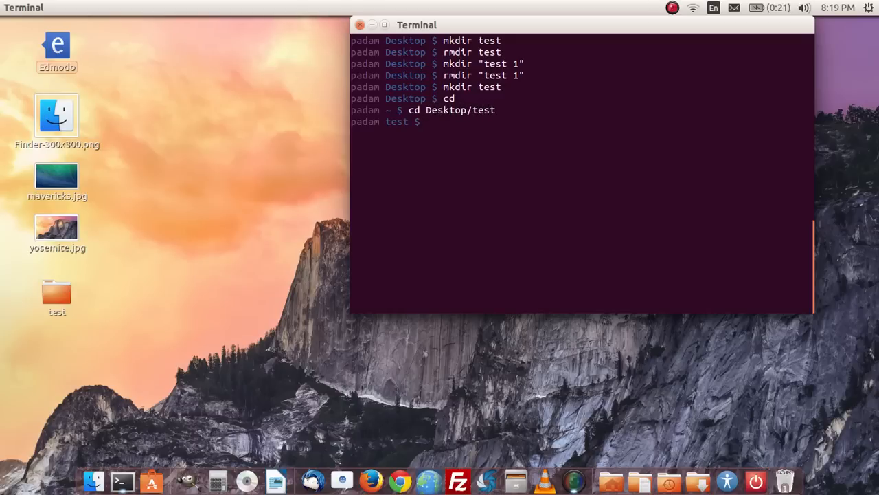
- Create an empty file named test with touch, then return to Desktop
type("touch test")
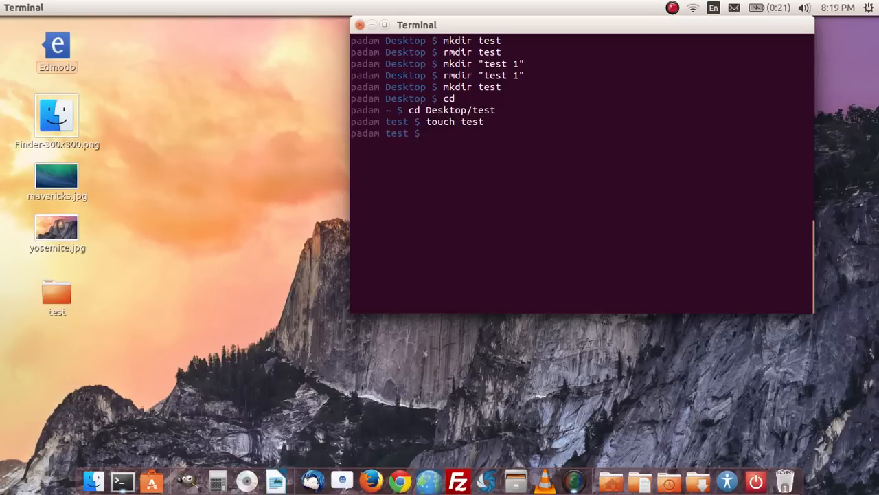
type("cd")
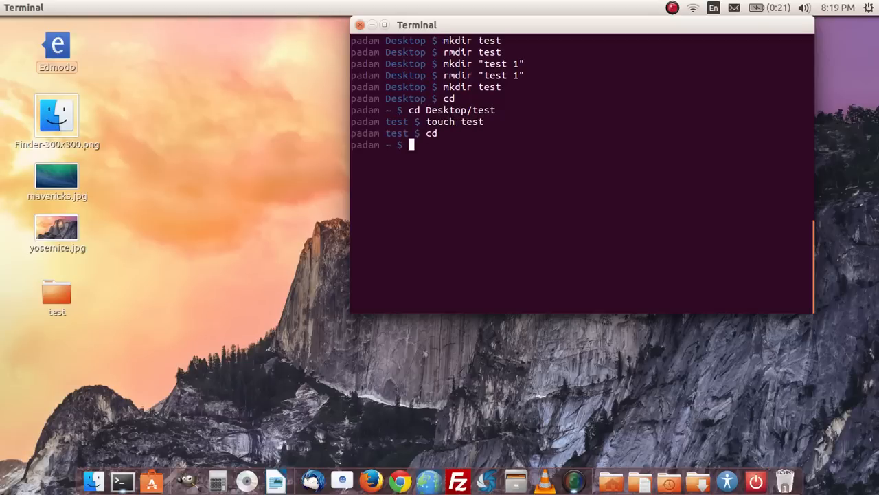
type("cd Desktop")
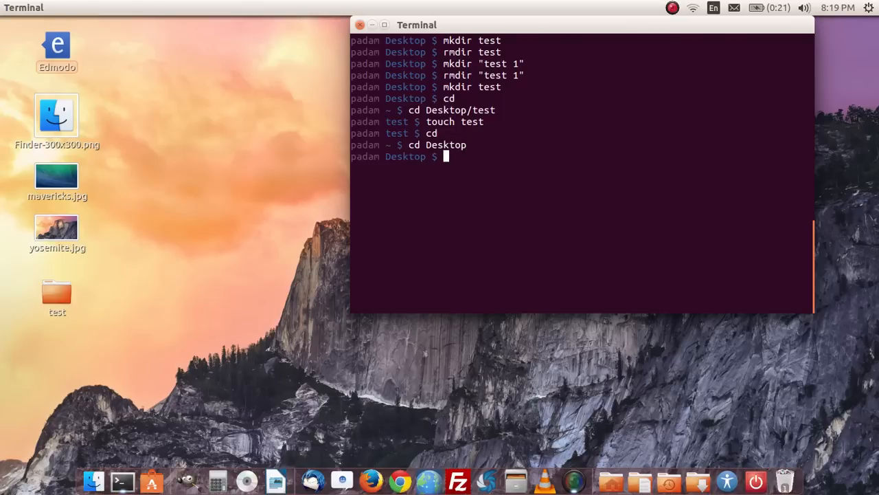
- Run rm -rf test to delete the non-empty test folder
type("rm")
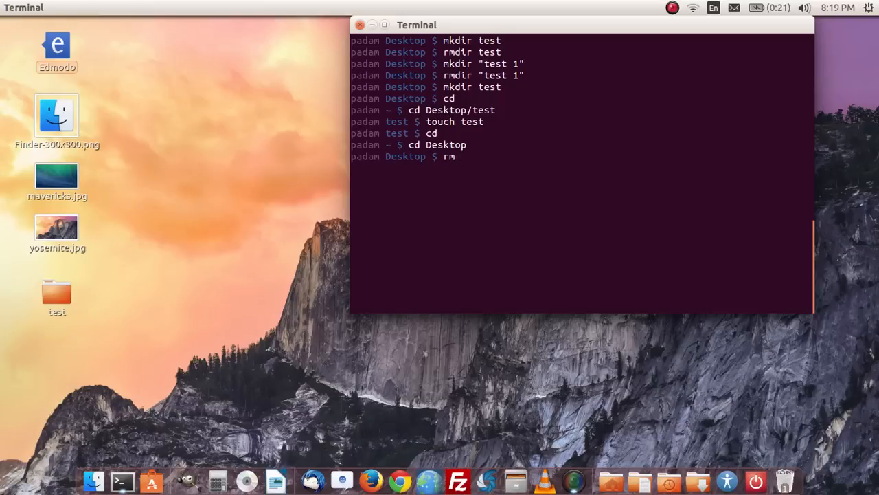
type("'")
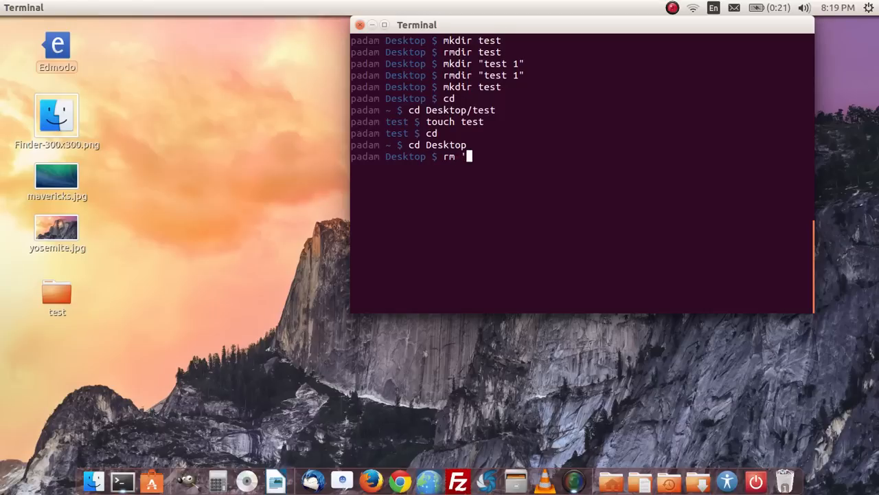
type("-rf")
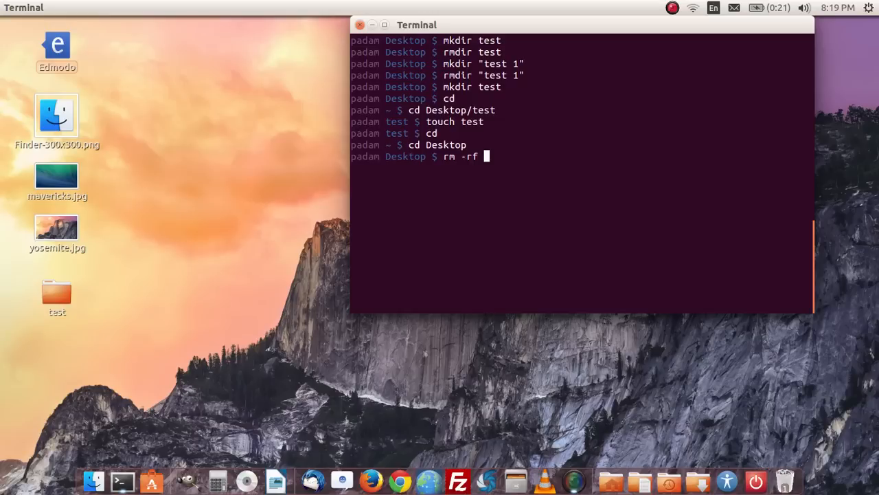
type("test")
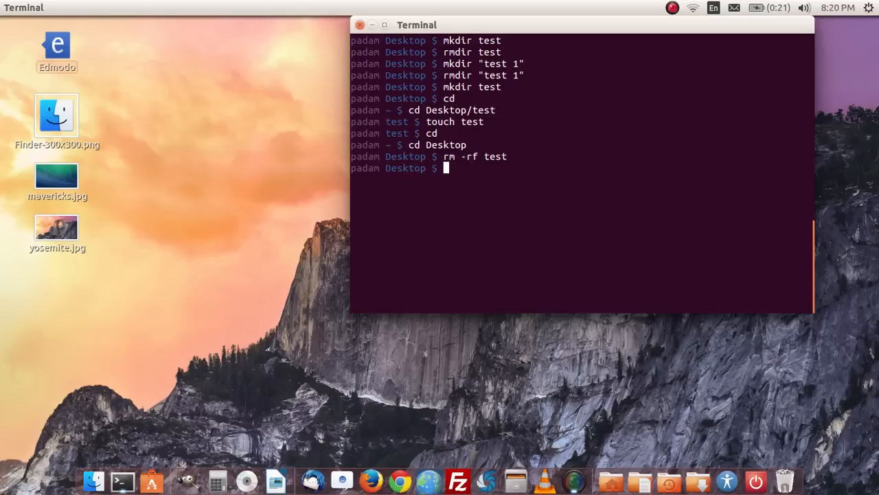